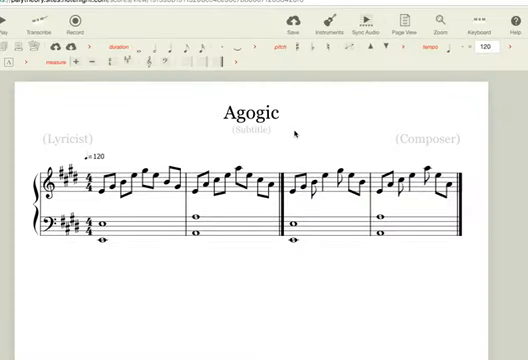
pyautogui.moveTo(298, 132)
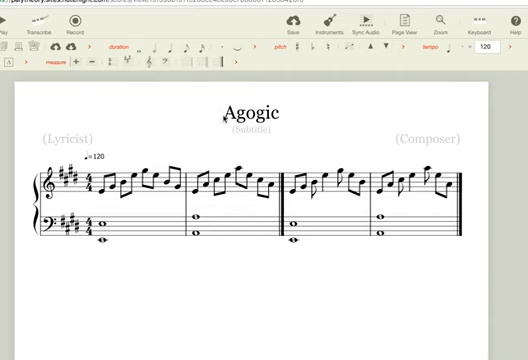
pyautogui.moveTo(238, 150)
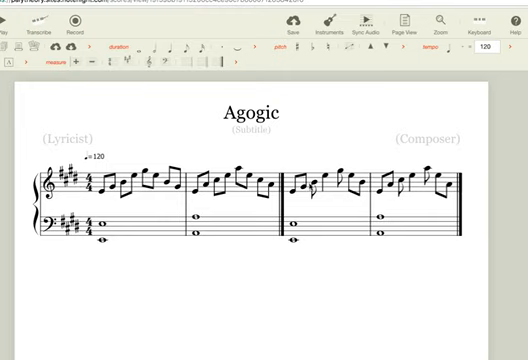
pyautogui.moveTo(513, 160)
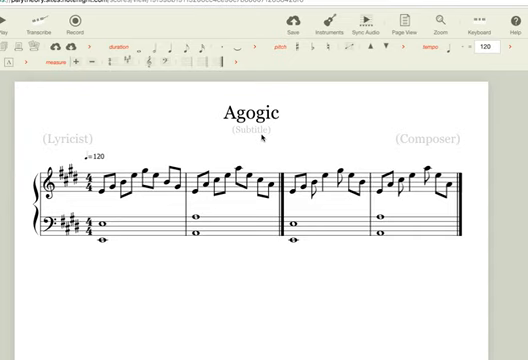
pyautogui.moveTo(113, 138)
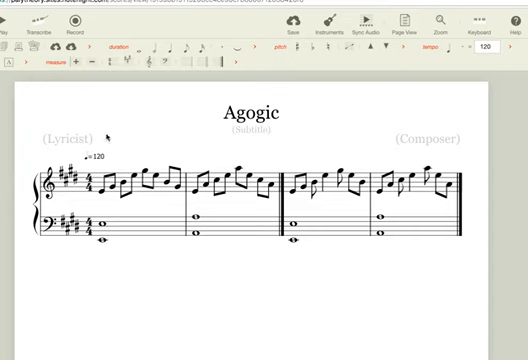
pyautogui.moveTo(175, 186)
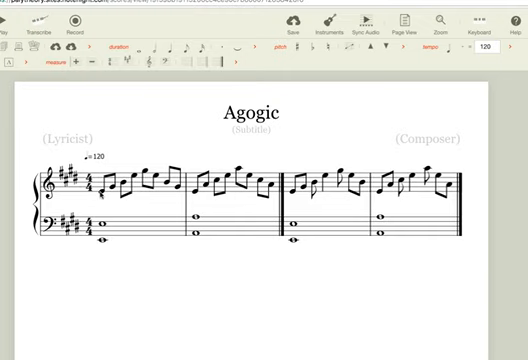
pyautogui.moveTo(106, 193)
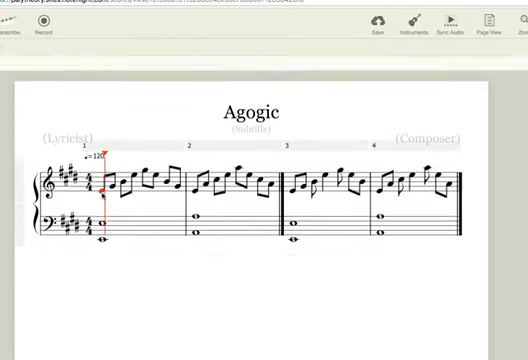
# - Start playback of the 'Agogic' piano score from the first measure
pyautogui.click(448, 18)
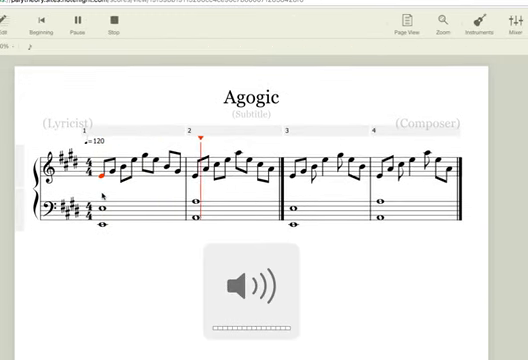